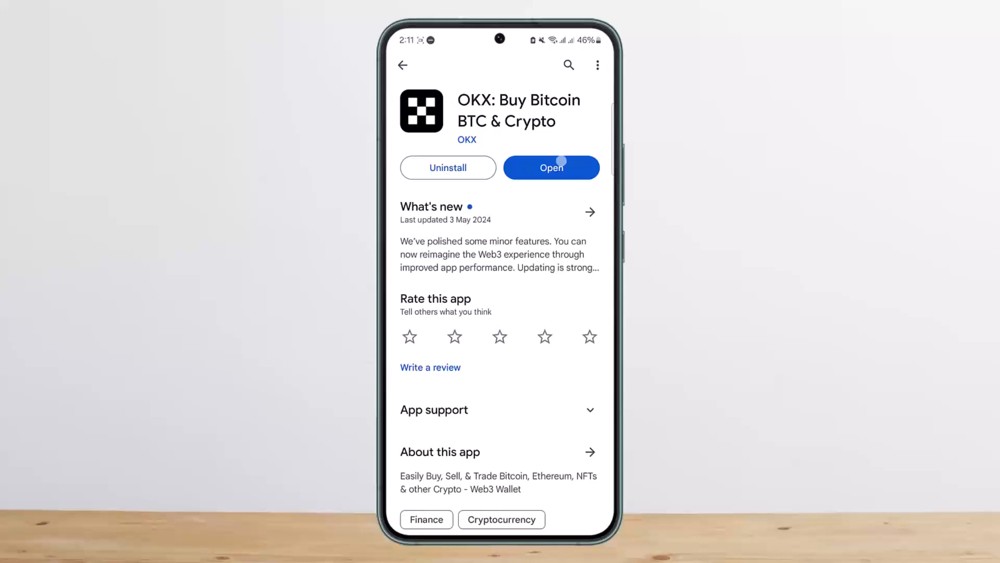
- Launch the OKX app from its Google Play Store listing
{"action": "left_click", "coordinate": [550, 167]}
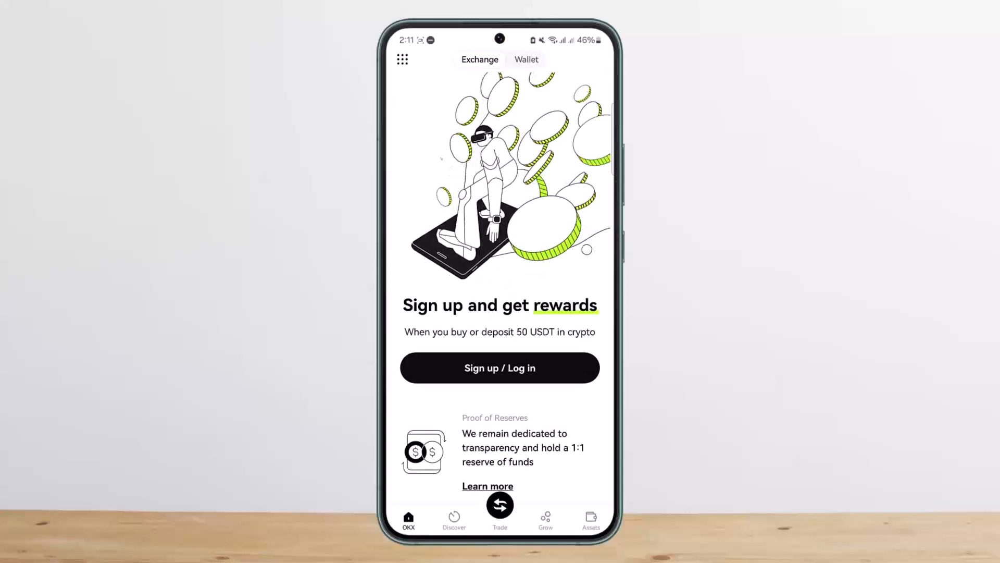
- Begin logging in and continue with the account email address
{"action": "left_click", "coordinate": [499, 368]}
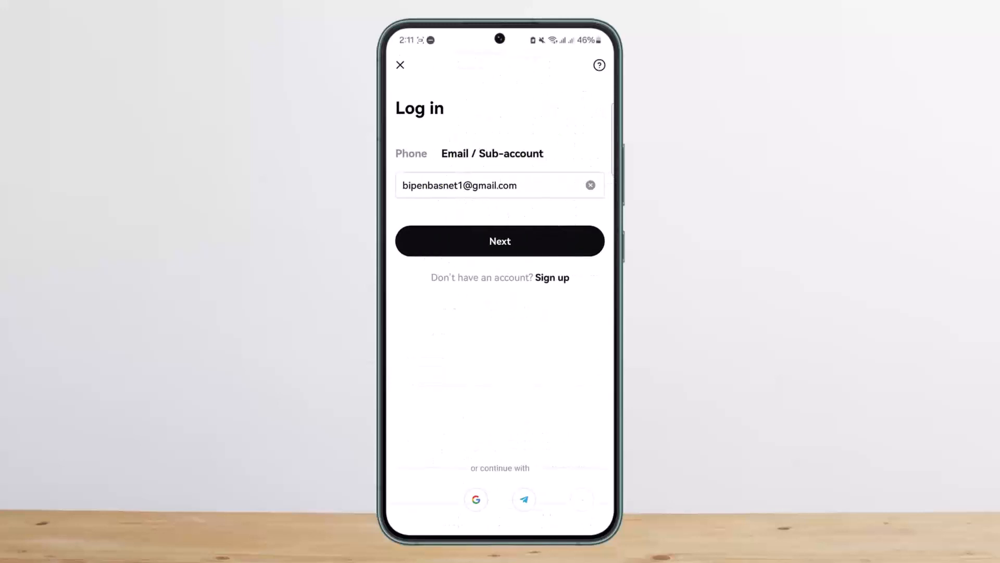
{"action": "left_click", "coordinate": [499, 241]}
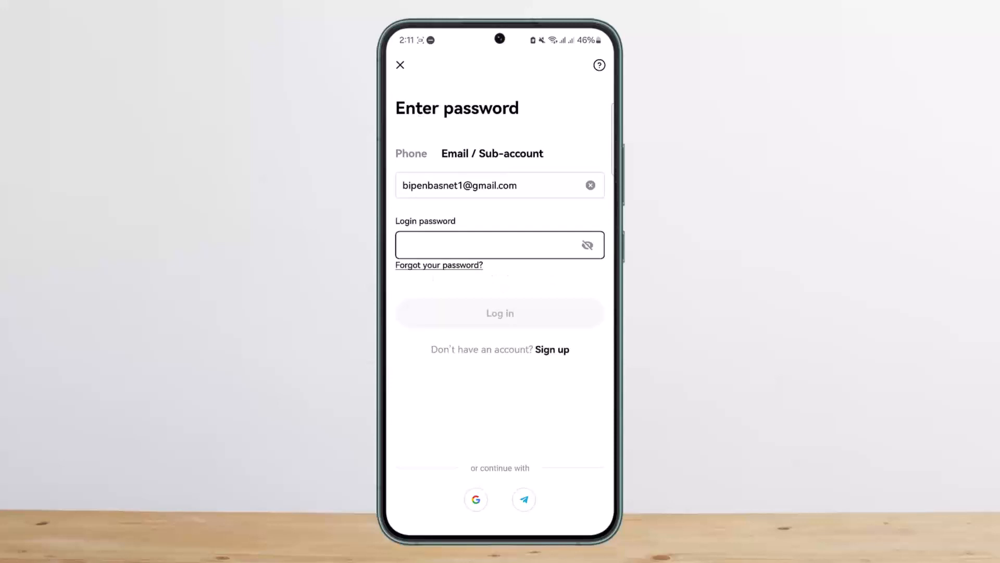
{"action": "left_click", "coordinate": [499, 243]}
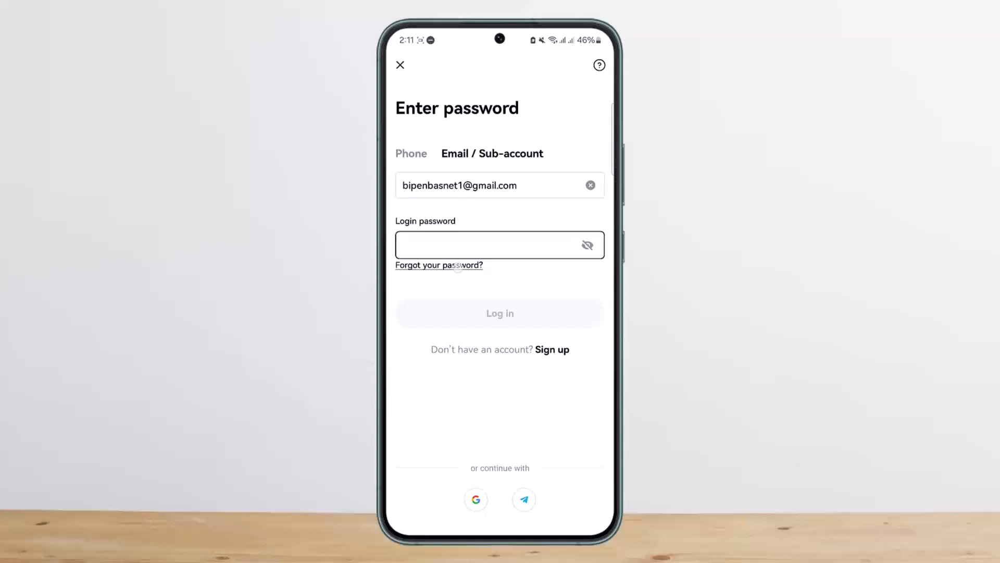
- Start a password reset and acknowledge the 24-hour withdrawal-suspension notice
{"action": "left_click", "coordinate": [439, 265]}
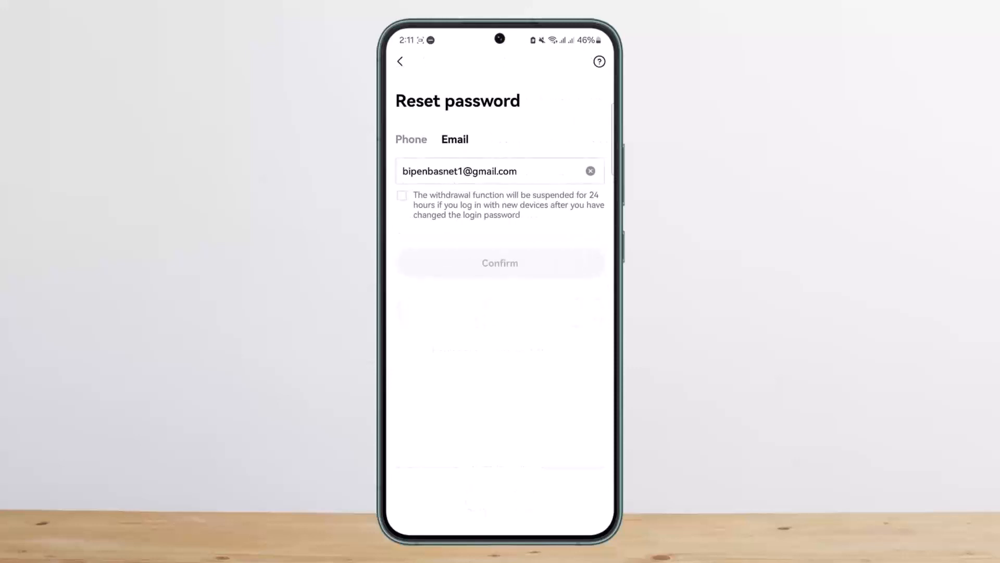
{"action": "left_click", "coordinate": [401, 195]}
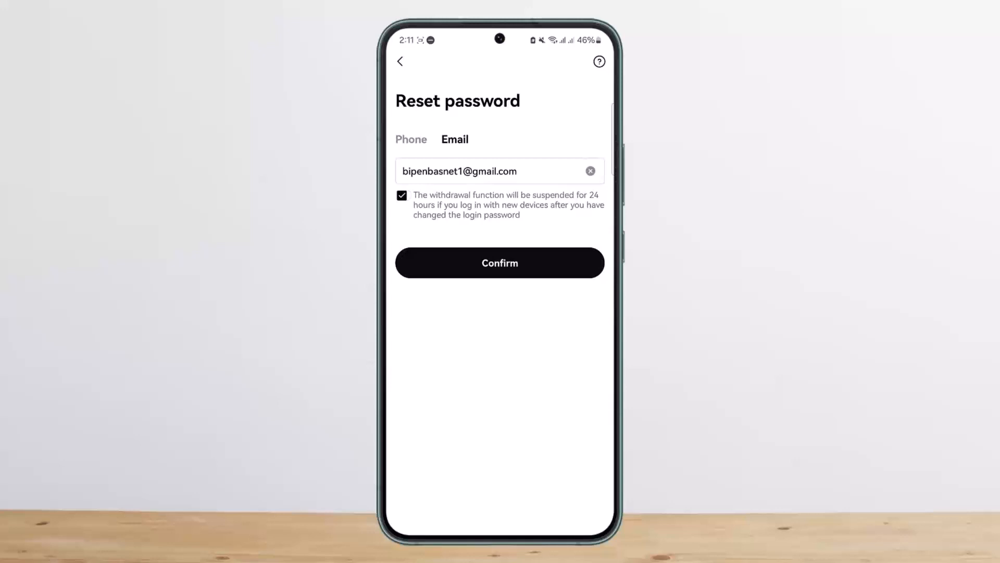